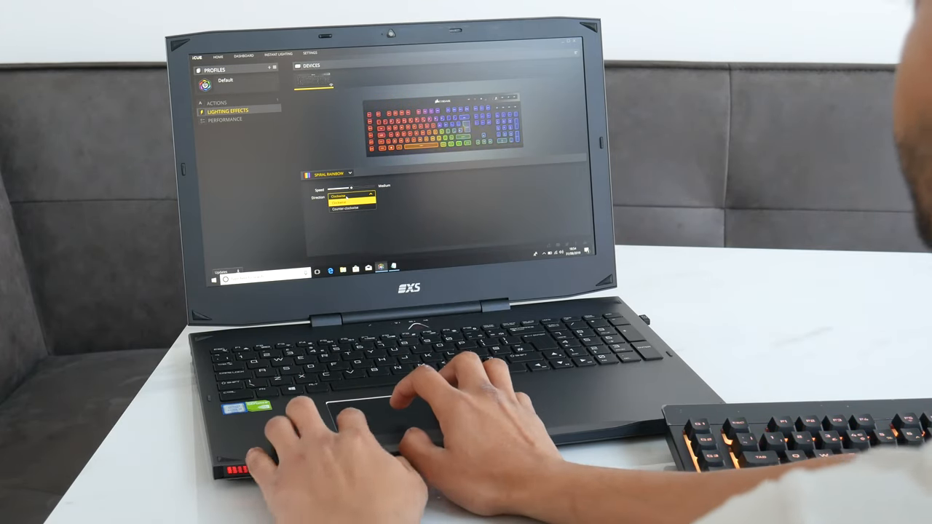
# Keep Spiral Rainbow spinning clockwise, then preview the Rainbow Wave effect on the keyboard
pyautogui.click(351, 198)
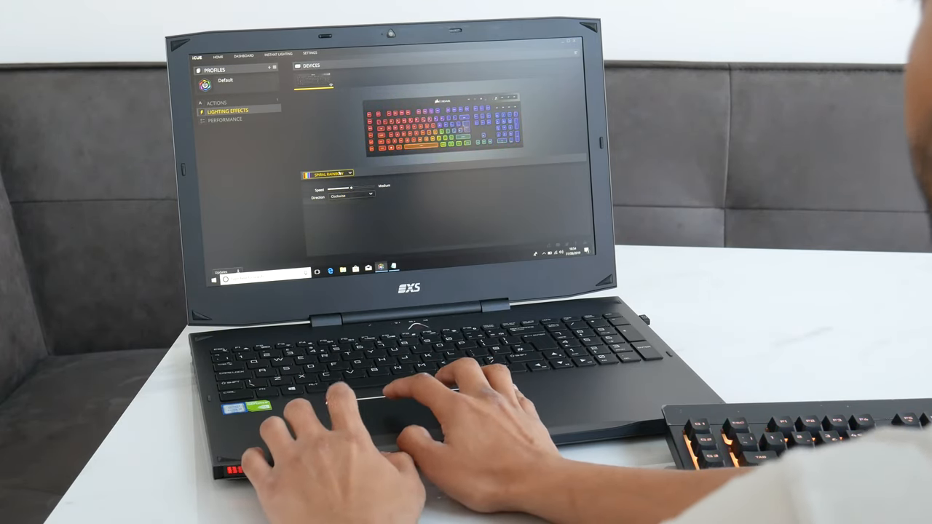
pyautogui.click(352, 173)
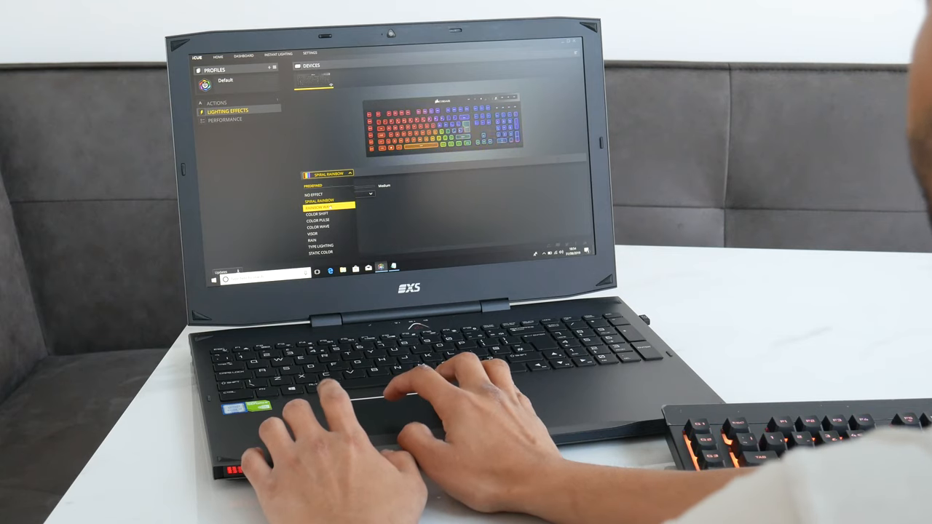
pyautogui.click(324, 209)
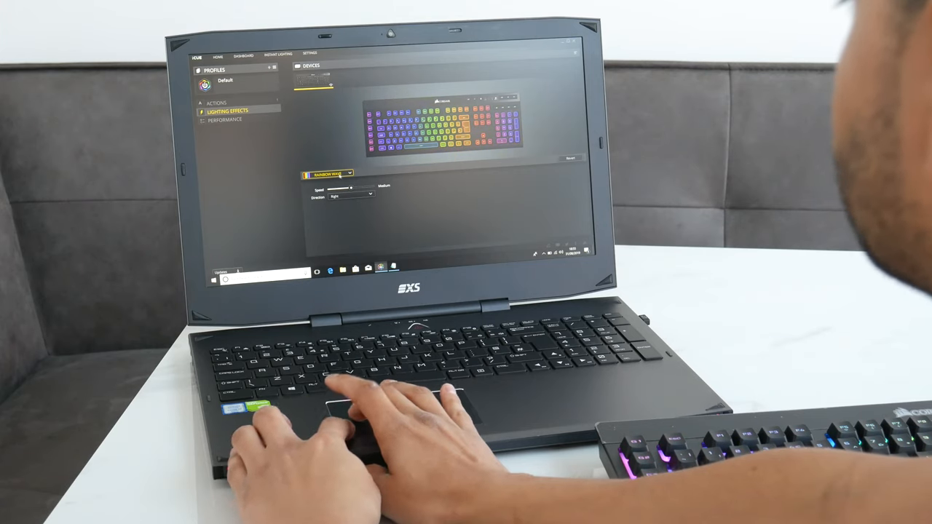
# Switch the keyboard lighting to Color Shift and bring up the effects list for another choice
pyautogui.click(328, 172)
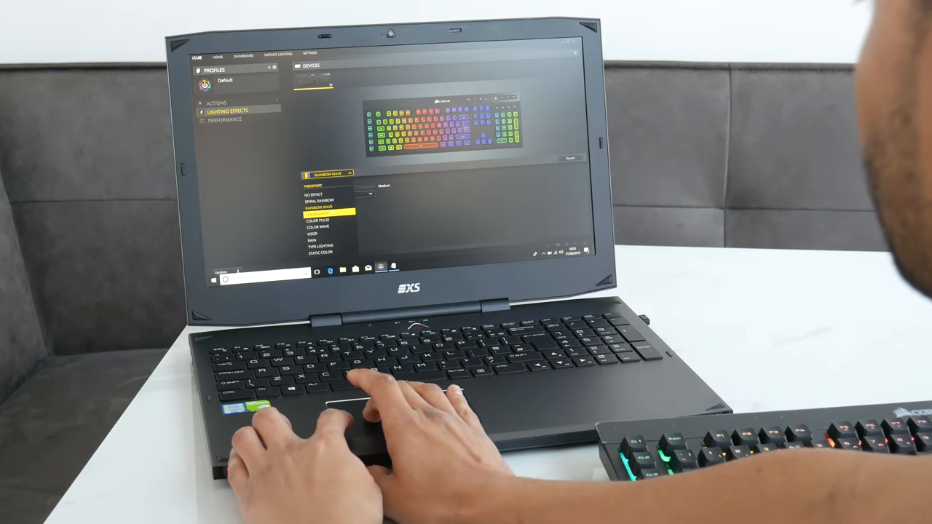
pyautogui.click(328, 219)
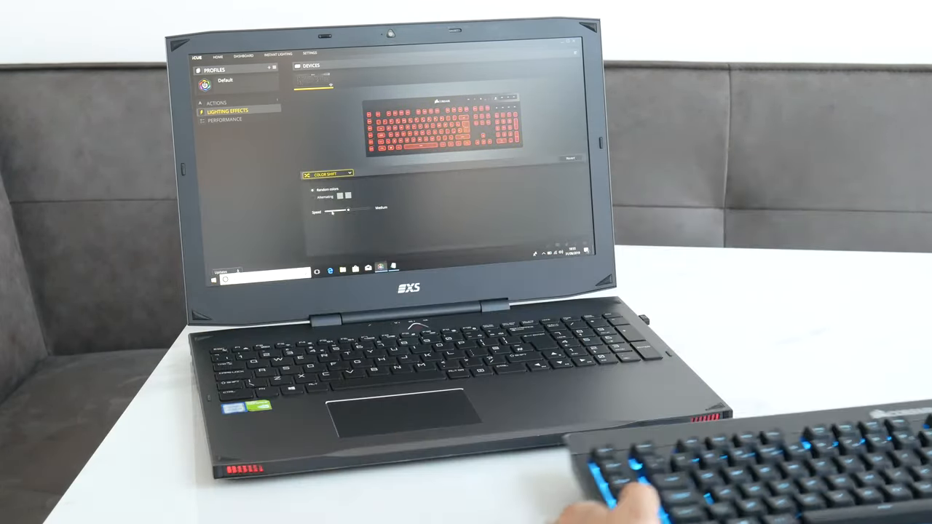
pyautogui.click(327, 174)
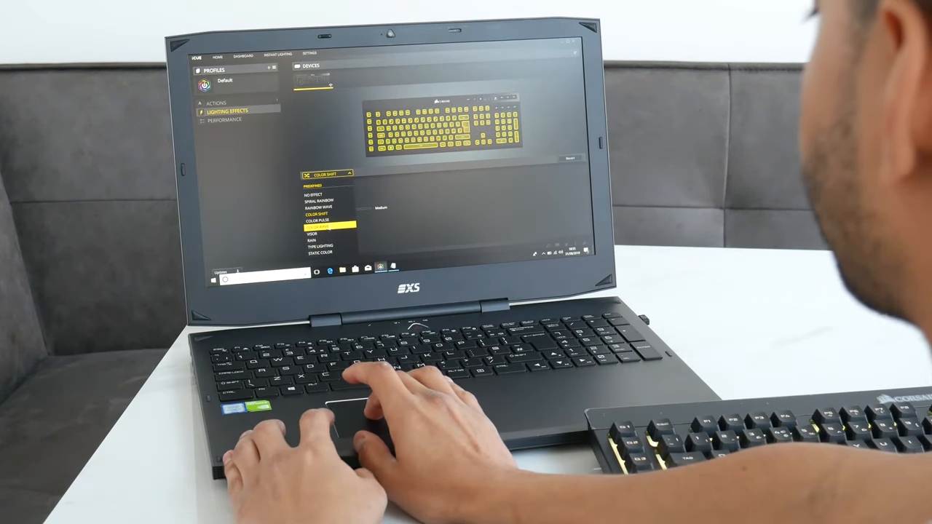
# Preview the Visor effect, then change the keyboard lighting to Rain
pyautogui.click(312, 234)
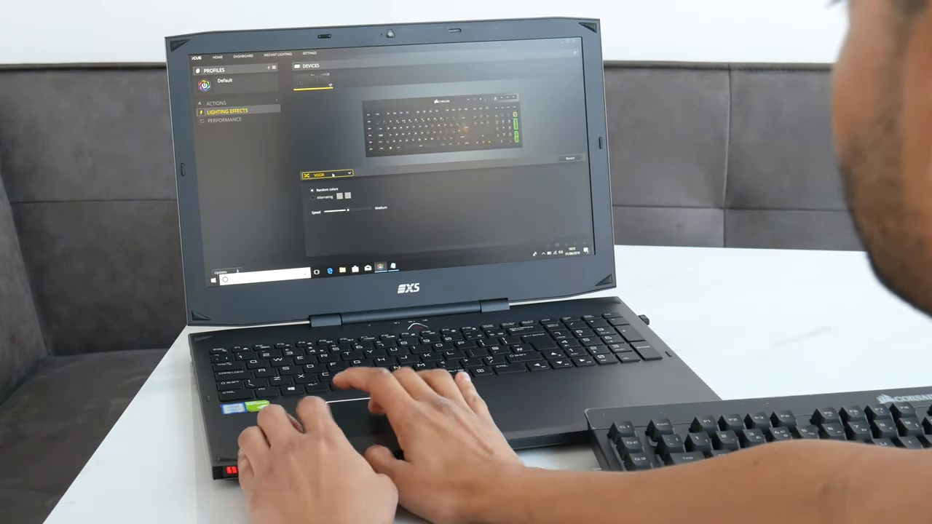
pyautogui.click(328, 174)
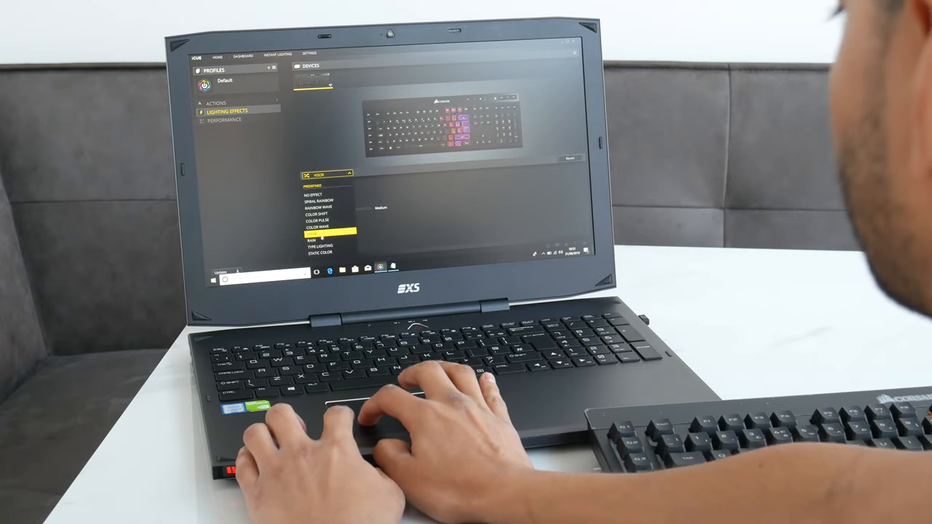
pyautogui.click(310, 240)
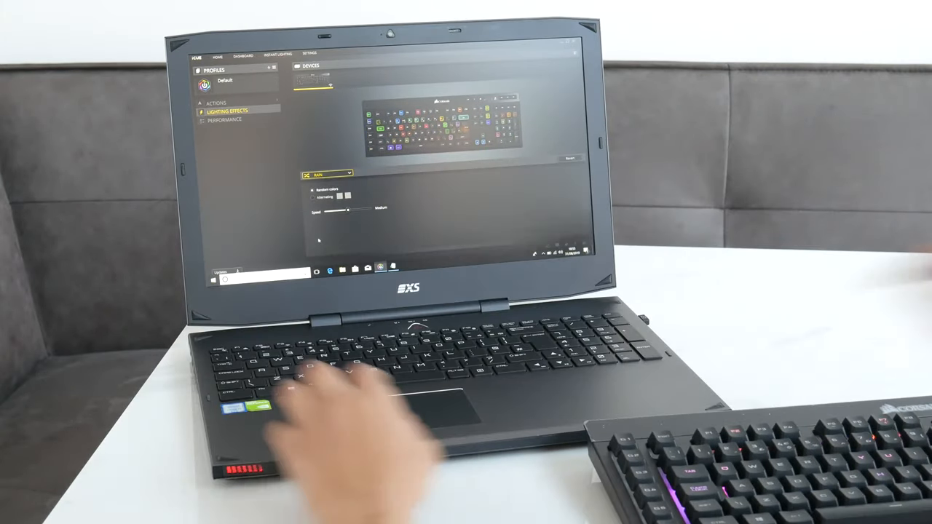
# Apply the Type Lighting effect to the keyboard
pyautogui.click(327, 174)
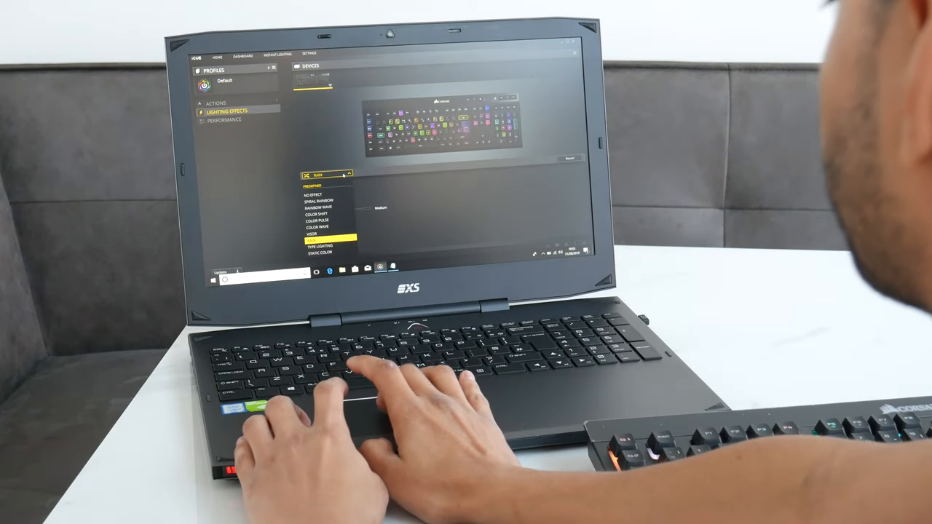
pyautogui.click(326, 247)
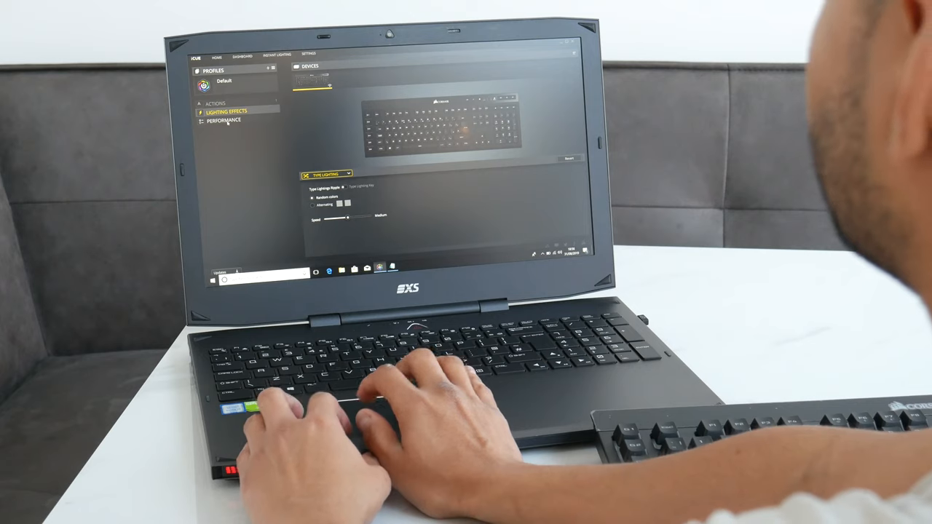
# Review the Performance panel, pass through Lighting Effects, and show the profile's macro Actions
pyautogui.click(225, 121)
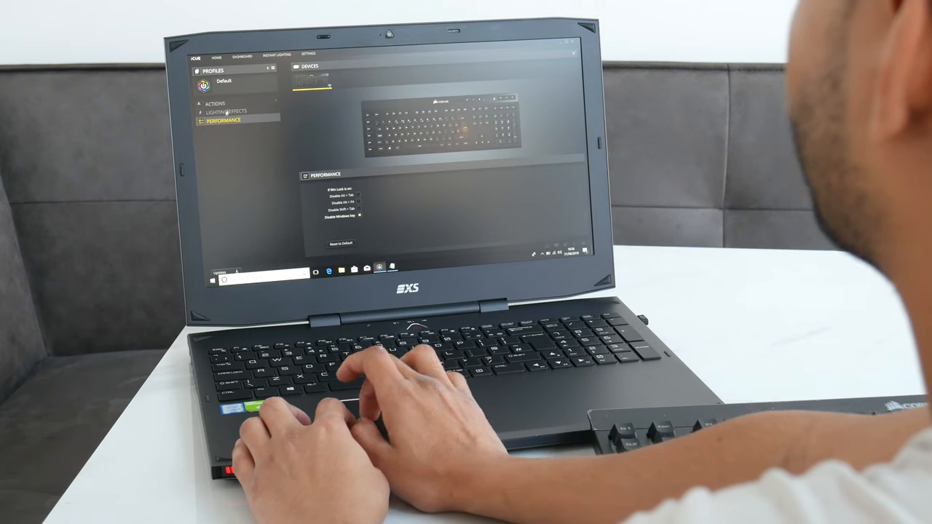
pyautogui.click(228, 111)
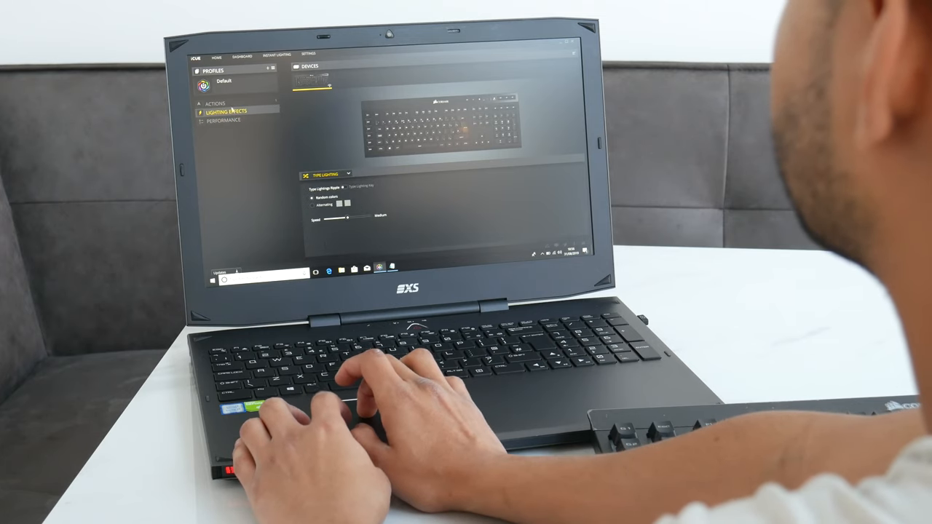
pyautogui.click(215, 102)
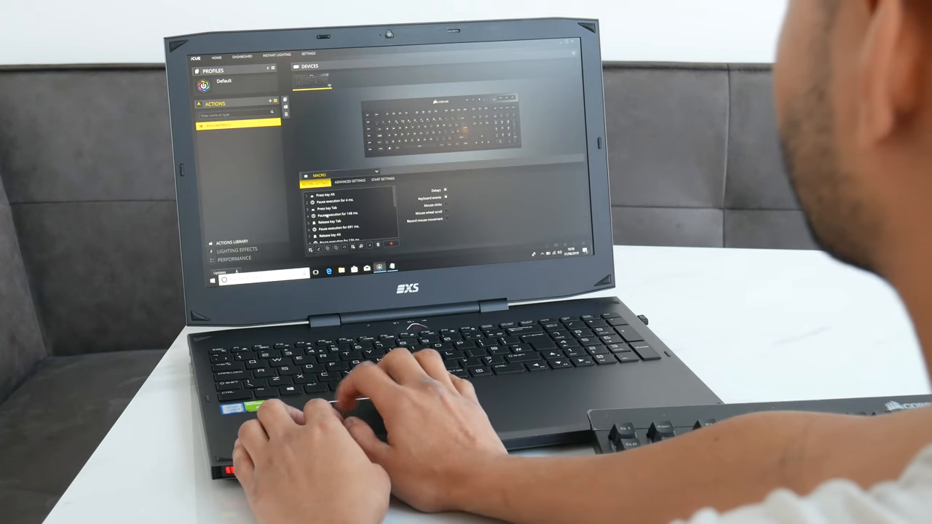
# Revisit Performance and Actions, then return to Lighting Effects with the Type Lighting effects list shown
pyautogui.click(348, 181)
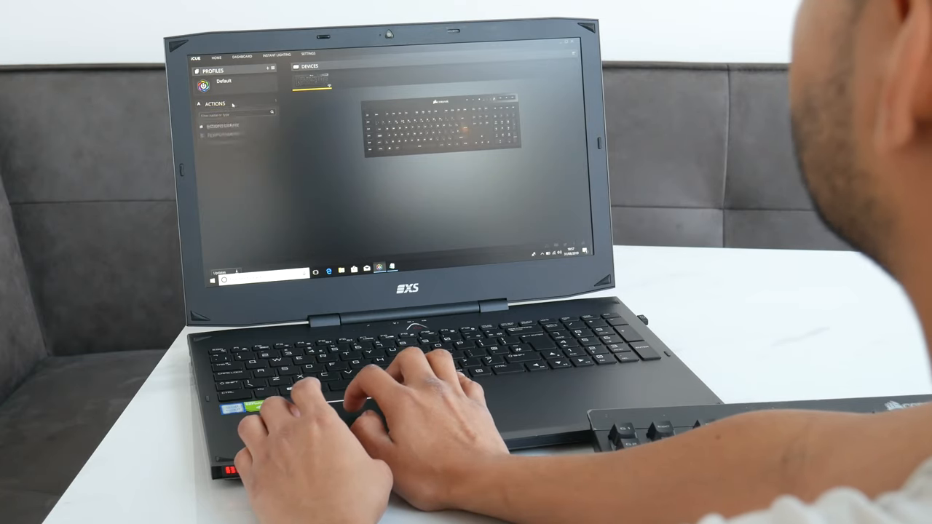
pyautogui.click(222, 120)
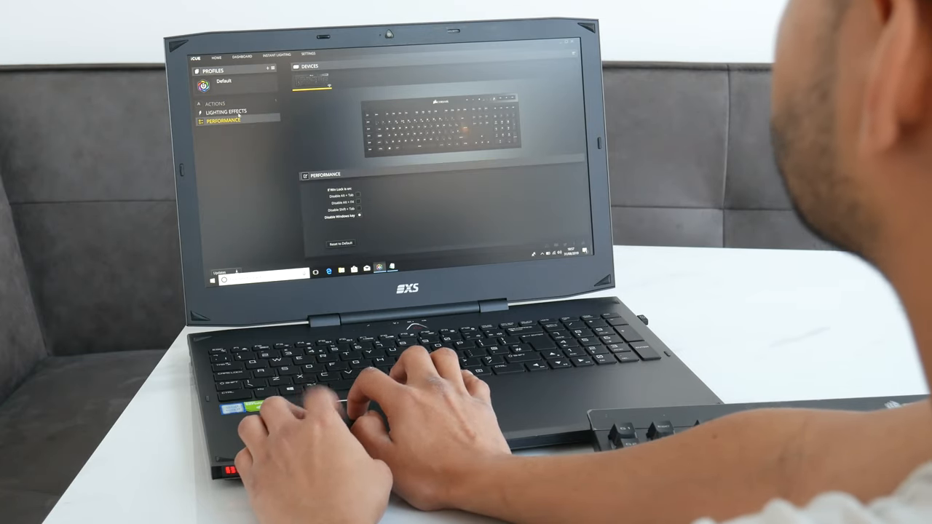
pyautogui.click(228, 112)
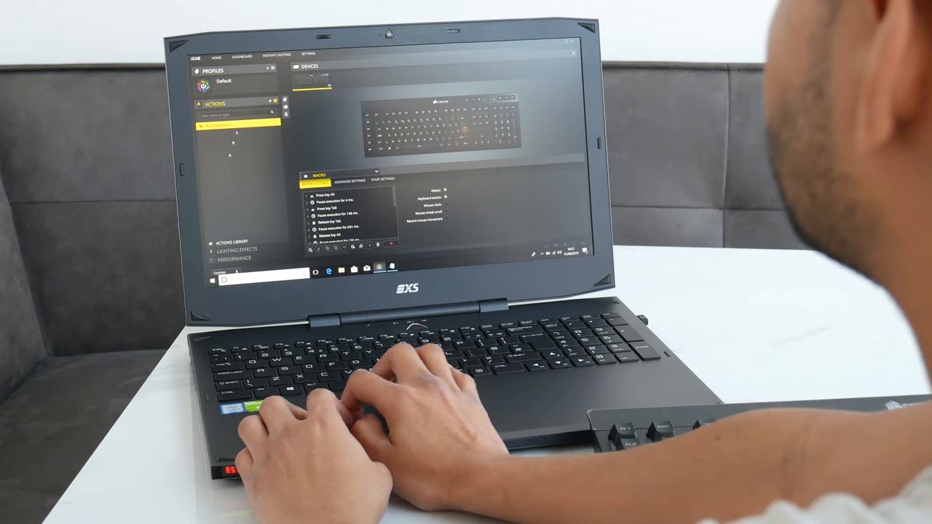
pyautogui.click(231, 111)
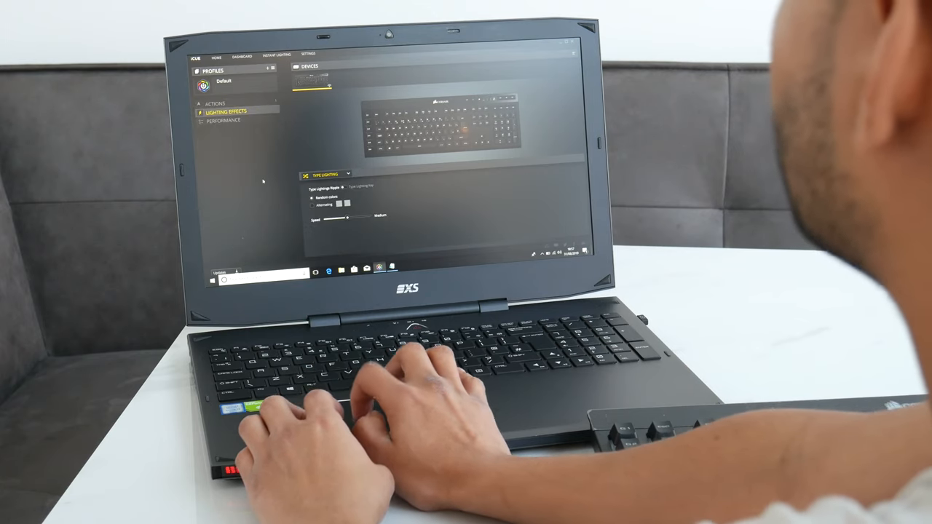
pyautogui.click(326, 174)
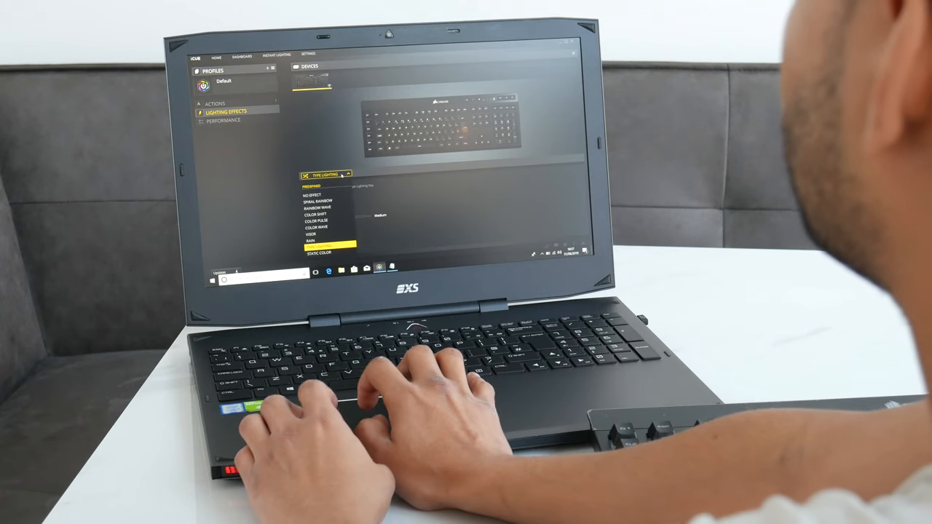